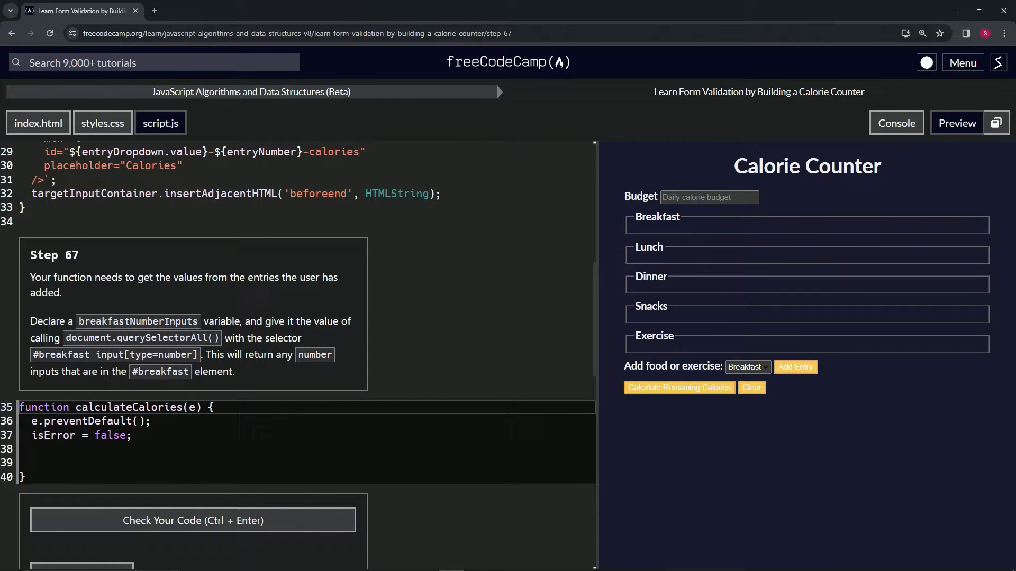
mouse_move(91, 266)
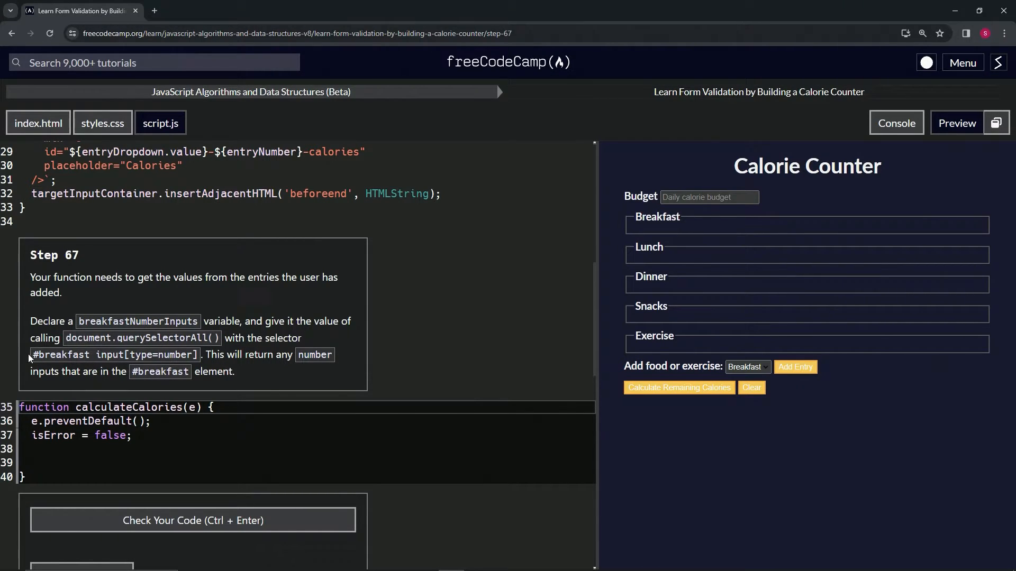
mouse_move(101, 357)
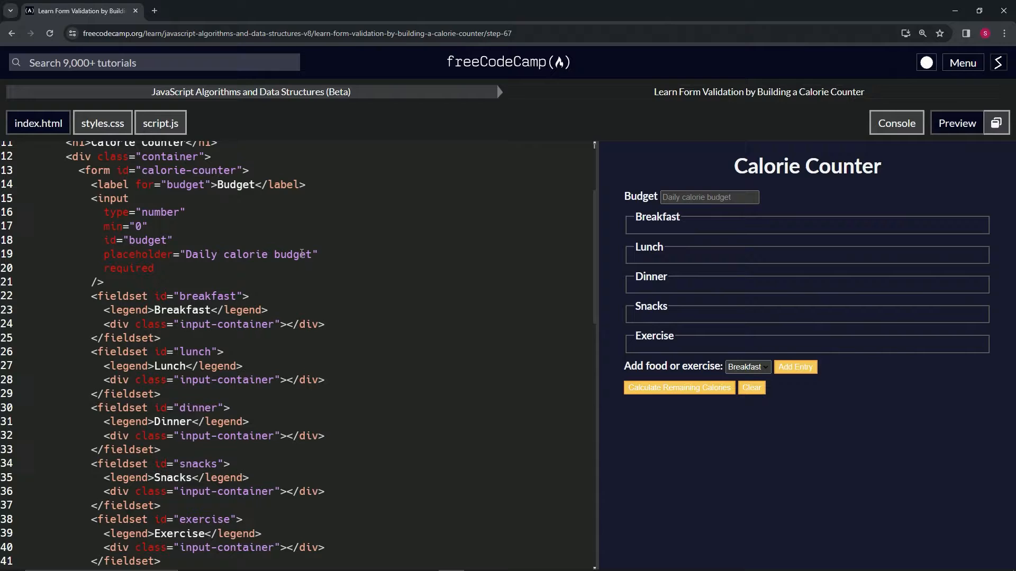
scroll("down", 3)
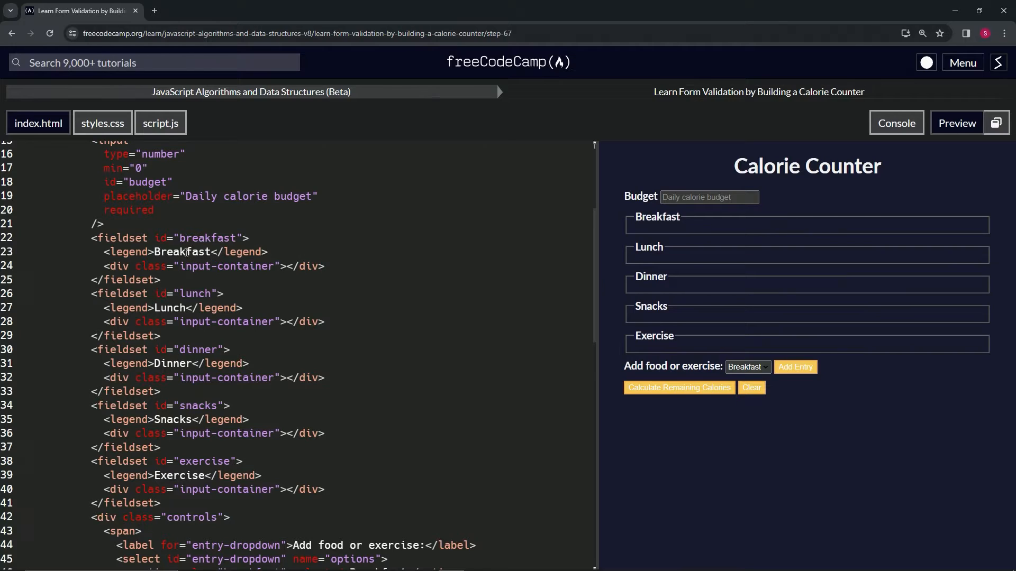
mouse_move(306, 257)
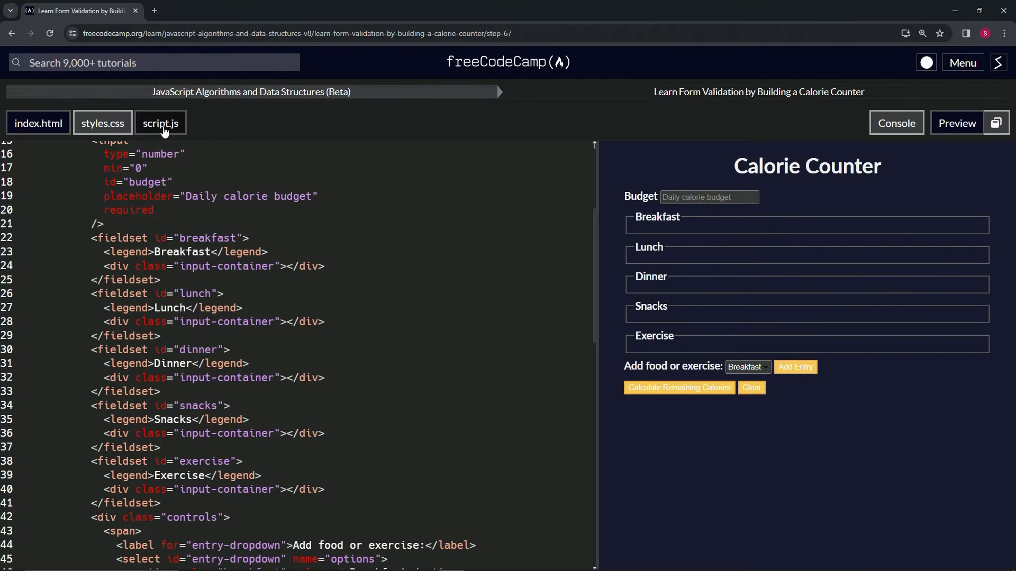
Step: Show the calculateCalories function in script.js and select the isError variable name
left_click(160, 122)
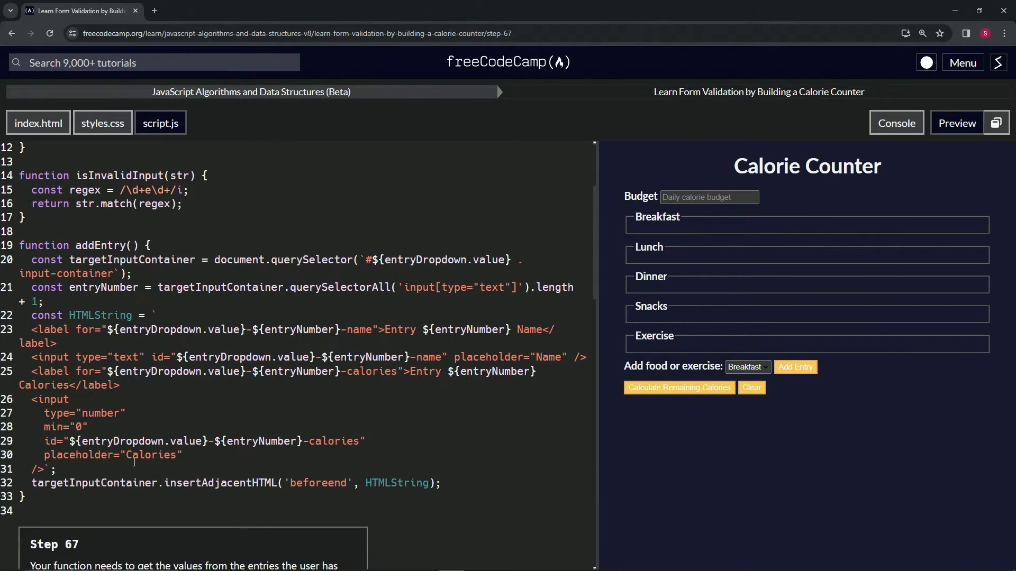
scroll("down", 3)
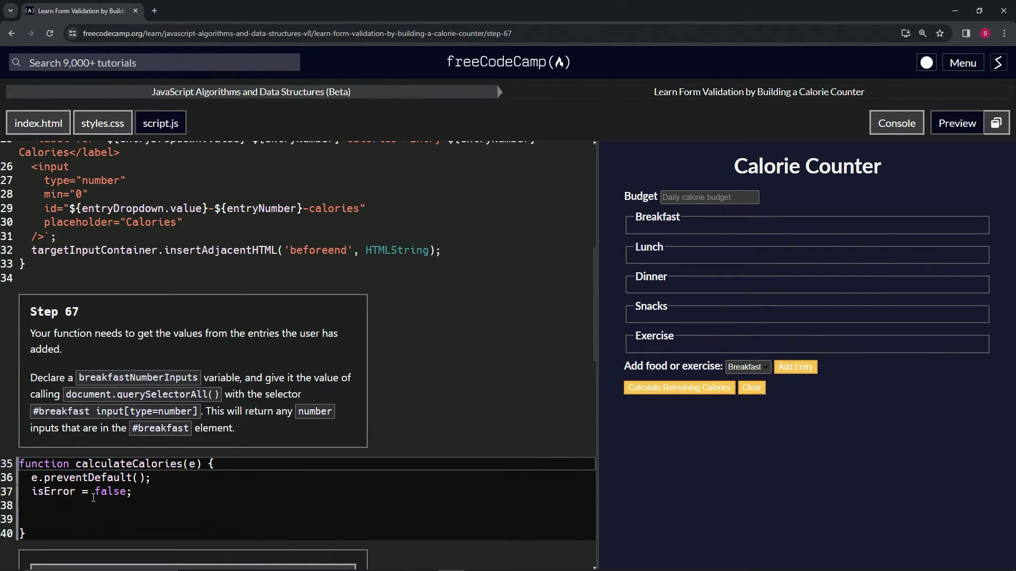
mouse_move(47, 496)
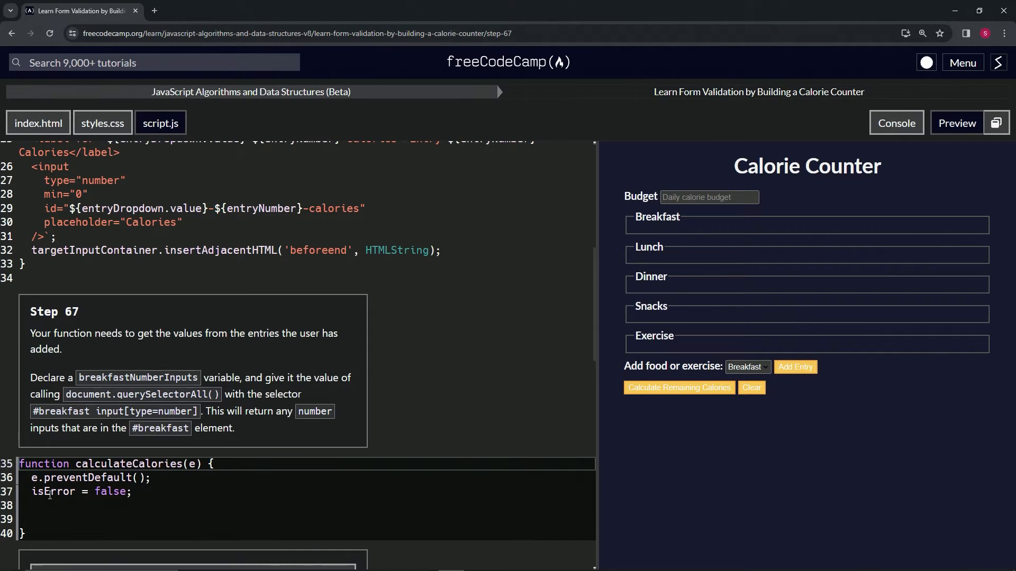
double_click(53, 492)
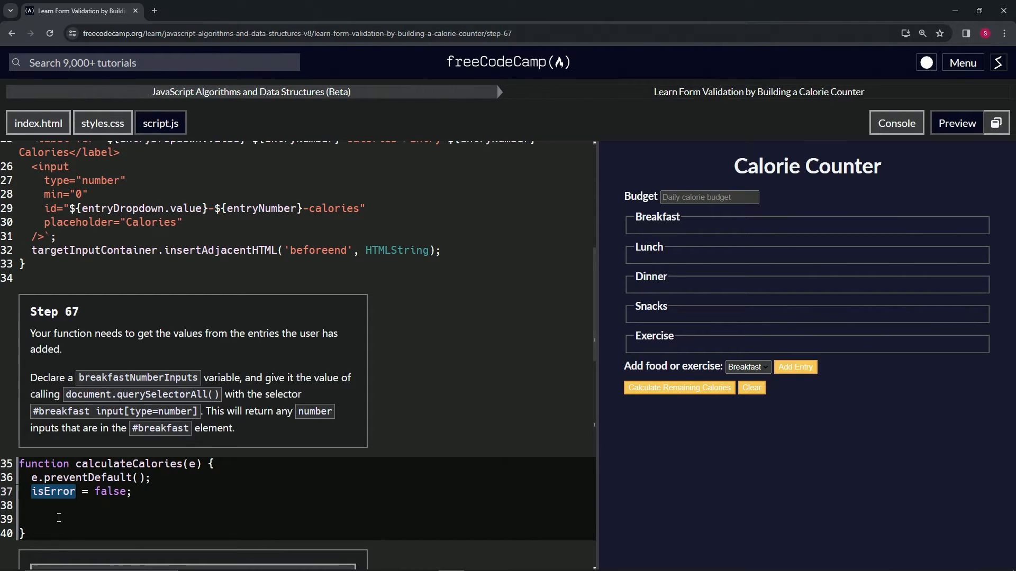
Step: Start line 39 with 'const breakfastNumberInputs =' inside calculateCalories
left_click(48, 518)
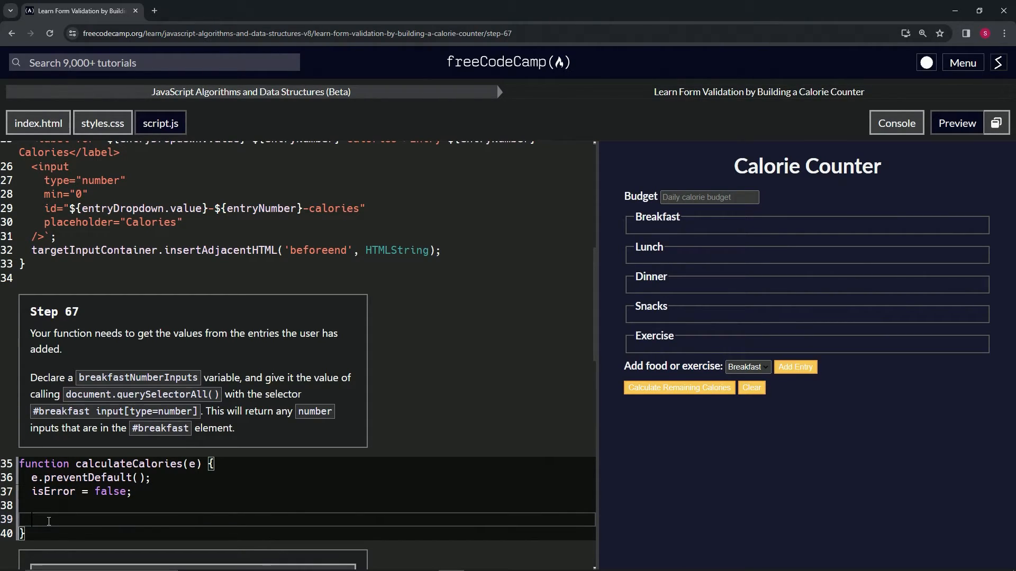
type("f")
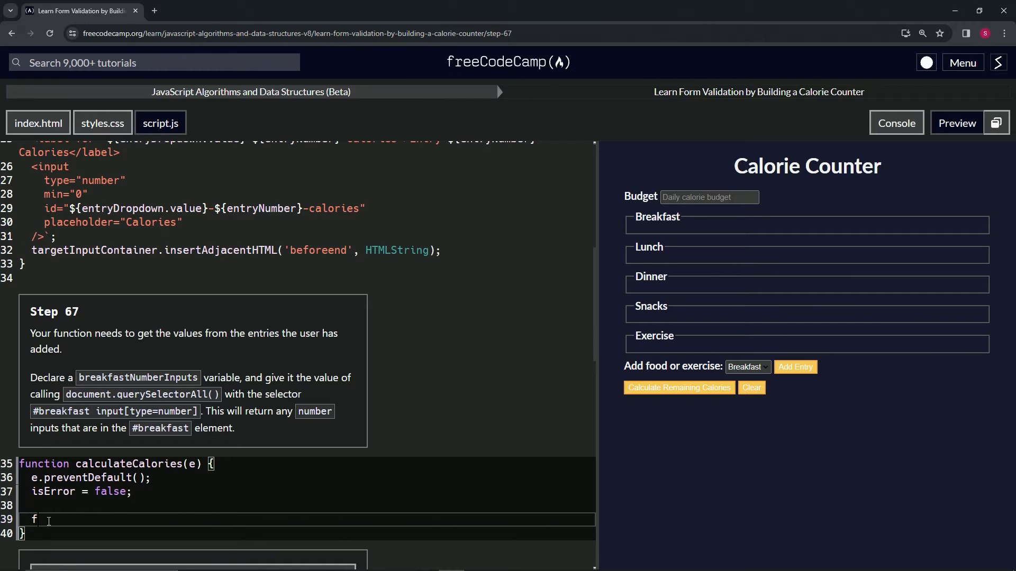
key("Backspace")
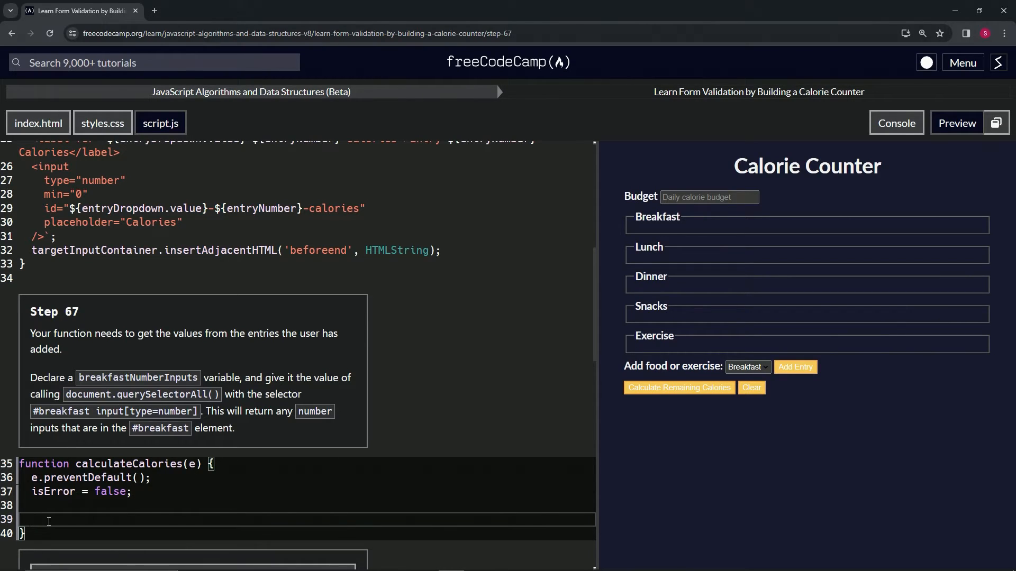
type("const")
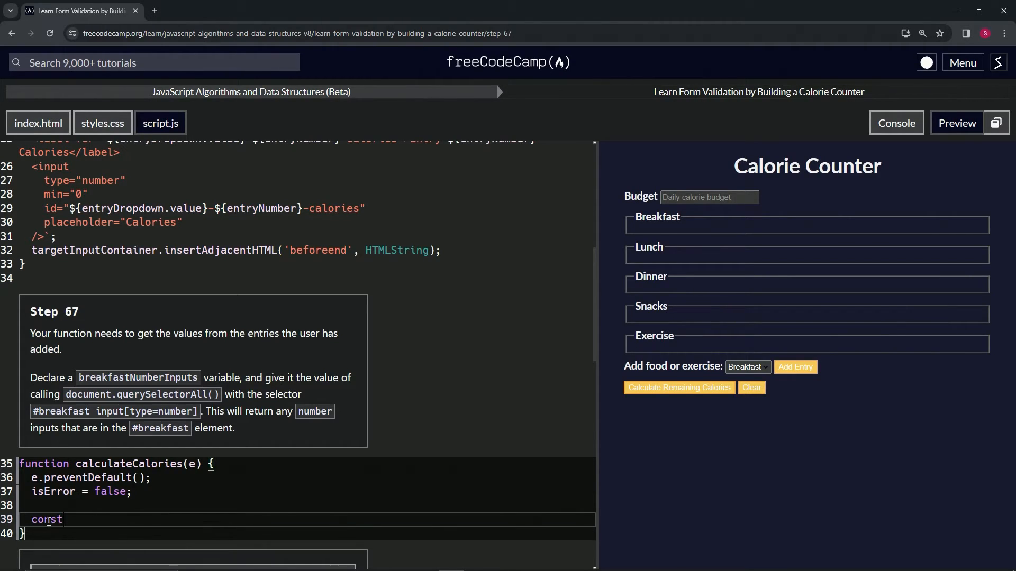
type("breakfastNumberI")
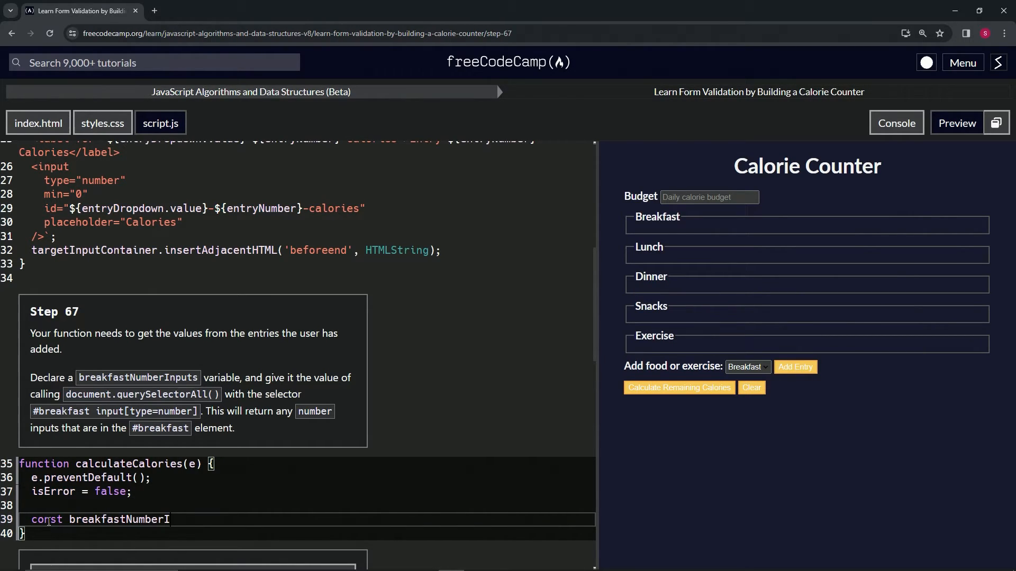
type("nputs")
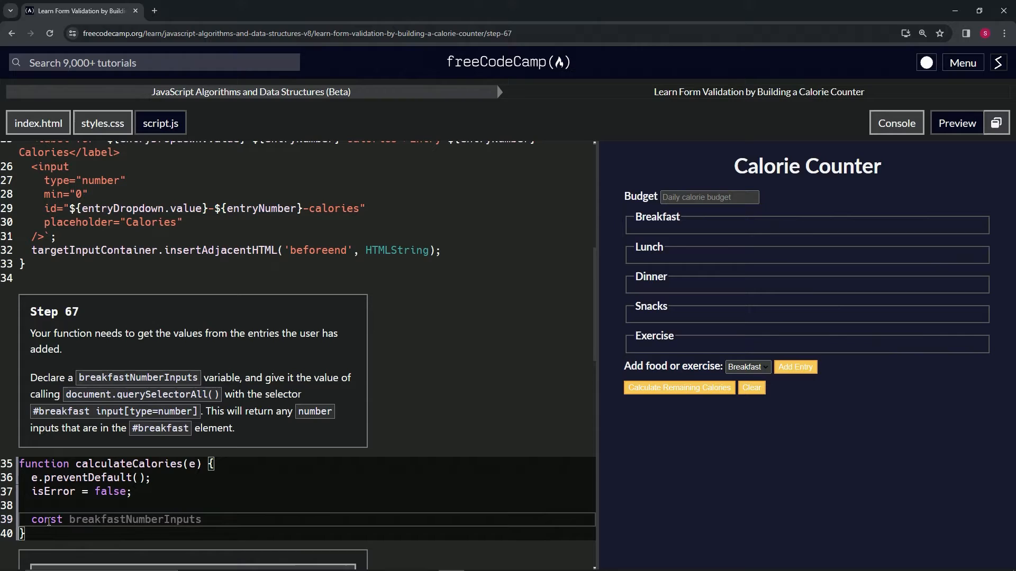
type("=")
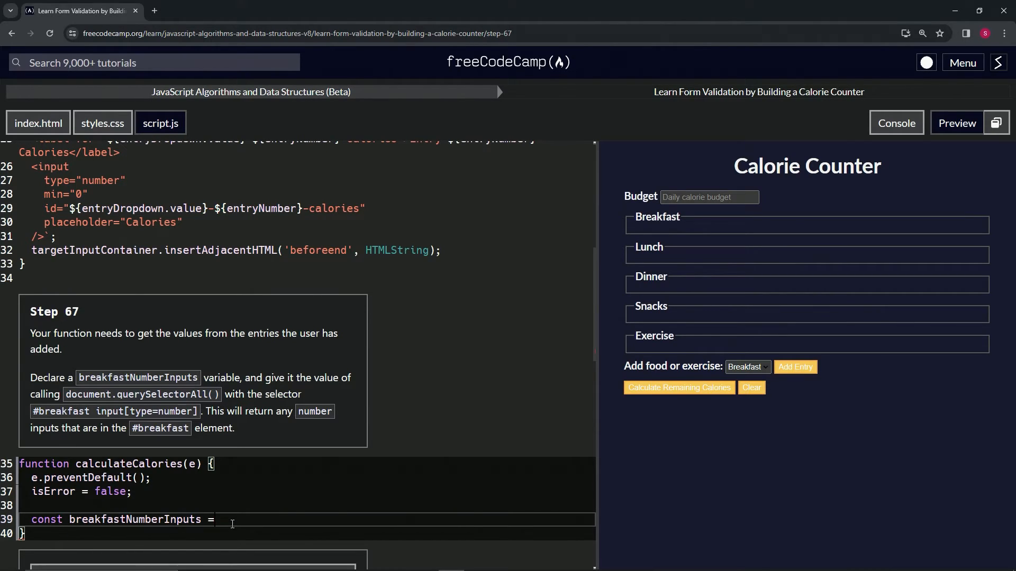
Step: Complete it with document.querySelectorAll("#breakfast input[type=number]")
type("docum")
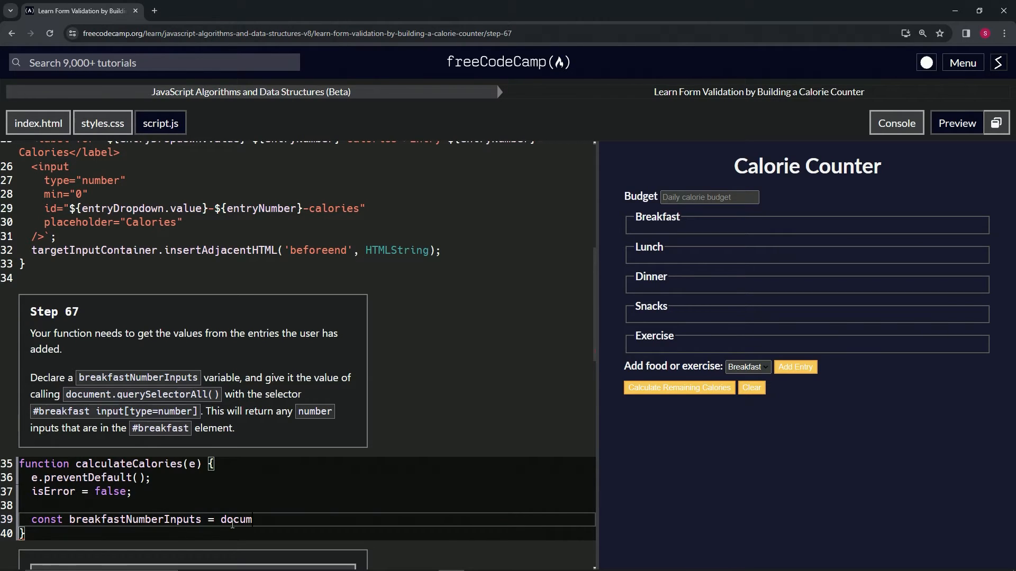
type("ent.")
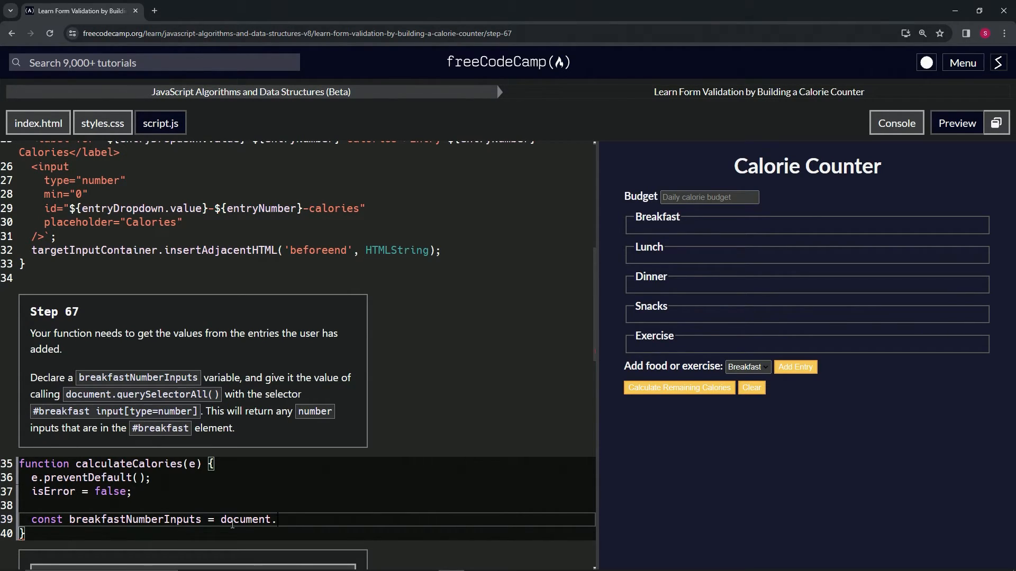
type("query")
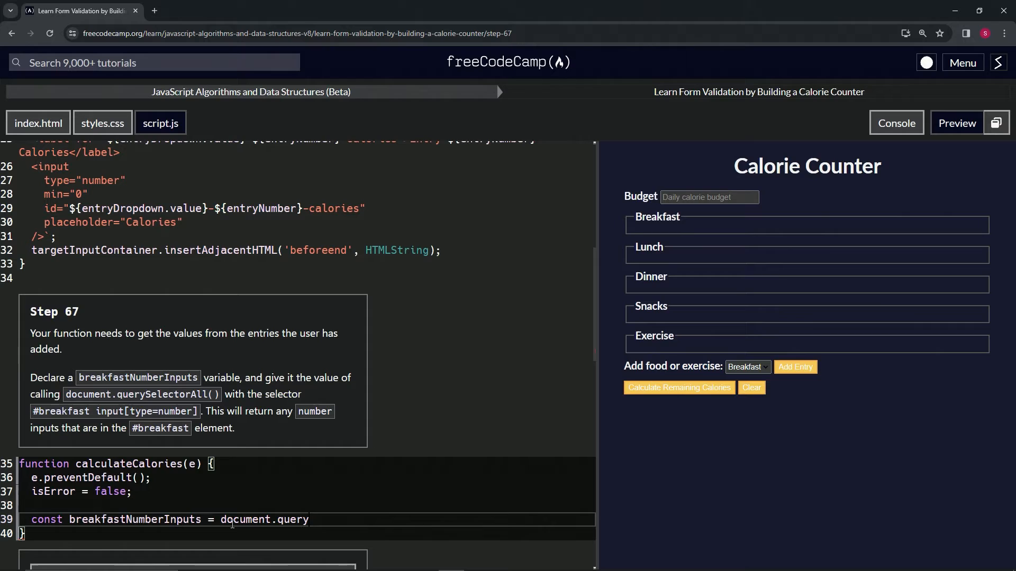
type("Selector")
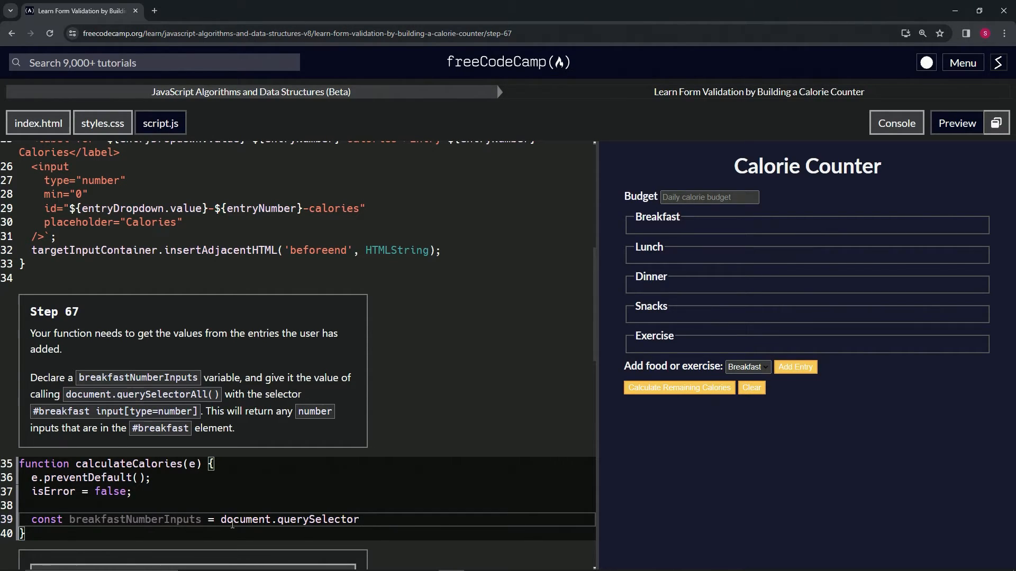
type("All()")
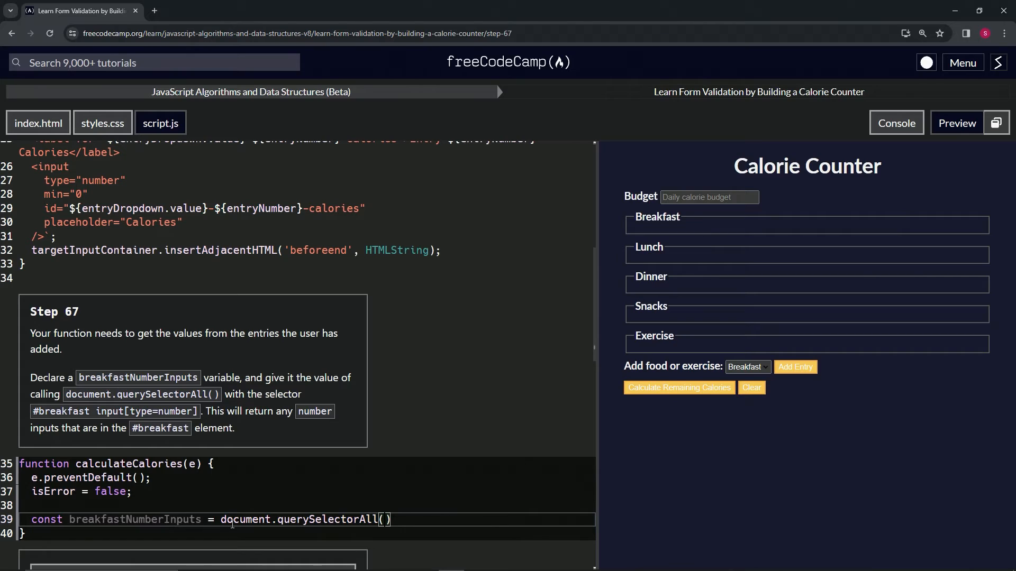
type("#")
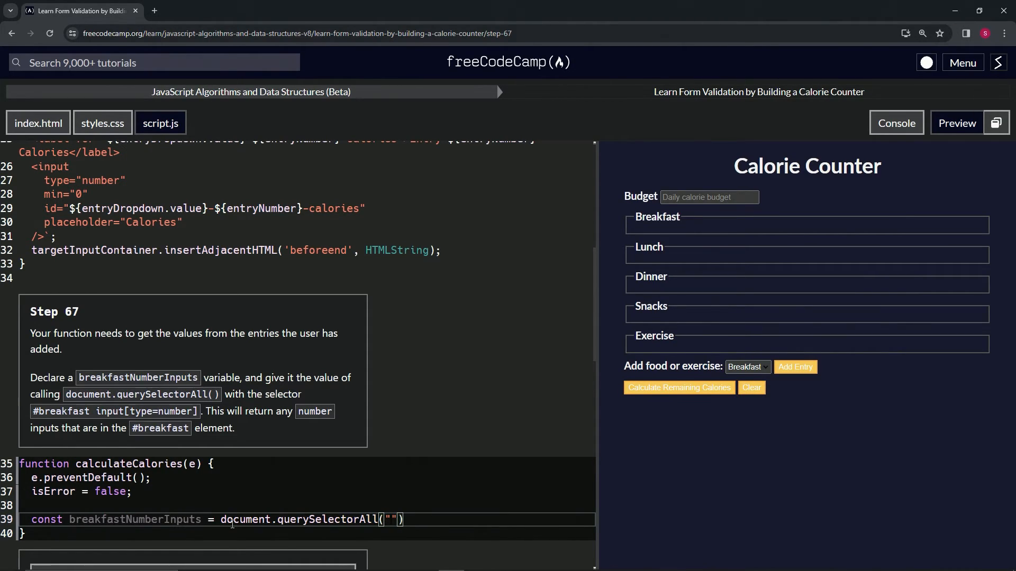
type("@")
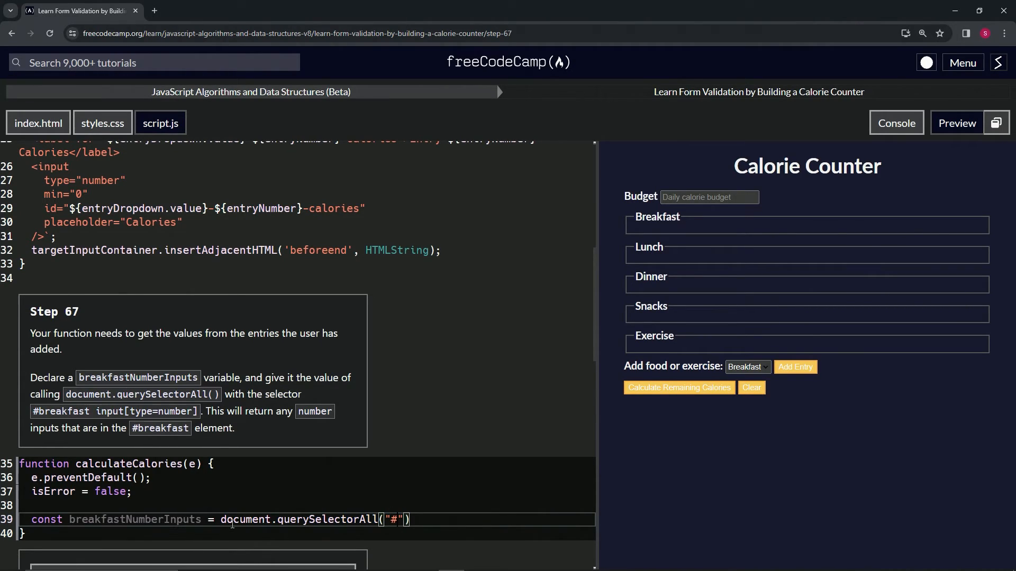
type("breakfast input[")
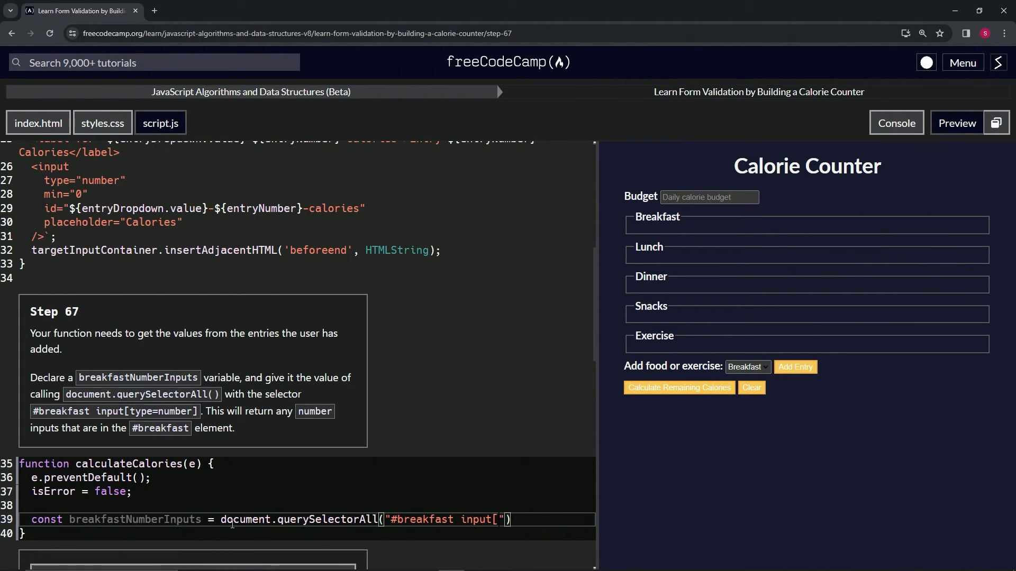
type("]")
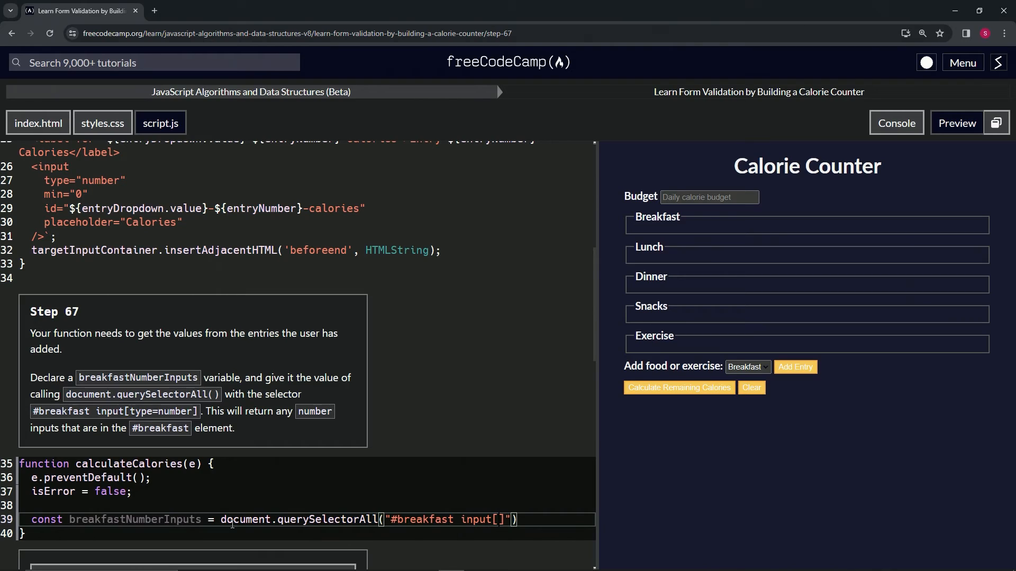
type("type")
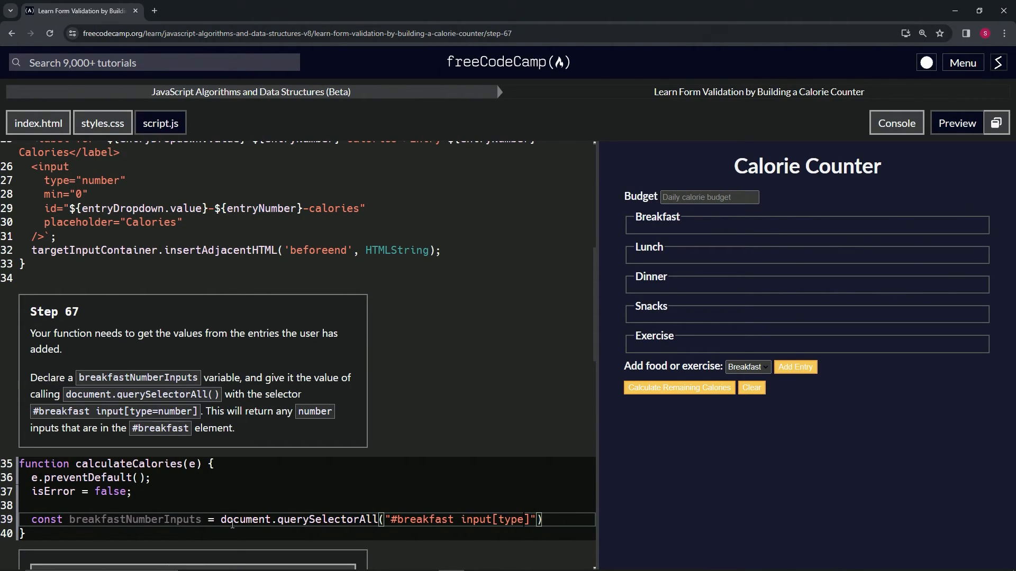
type("=number")
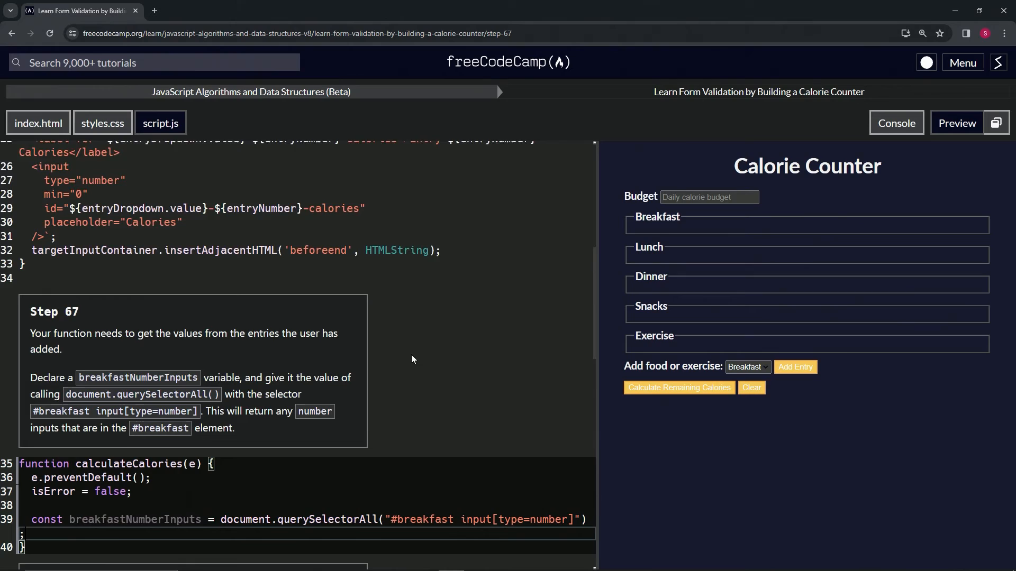
Step: Submit the passing Step 67 code and advance to Step 68
scroll("down", 3)
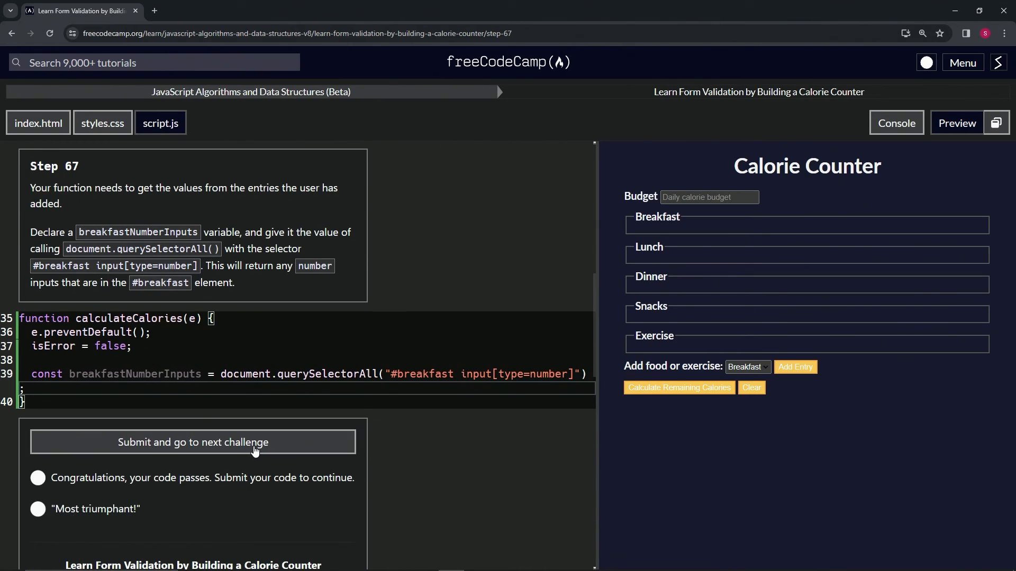
left_click(192, 442)
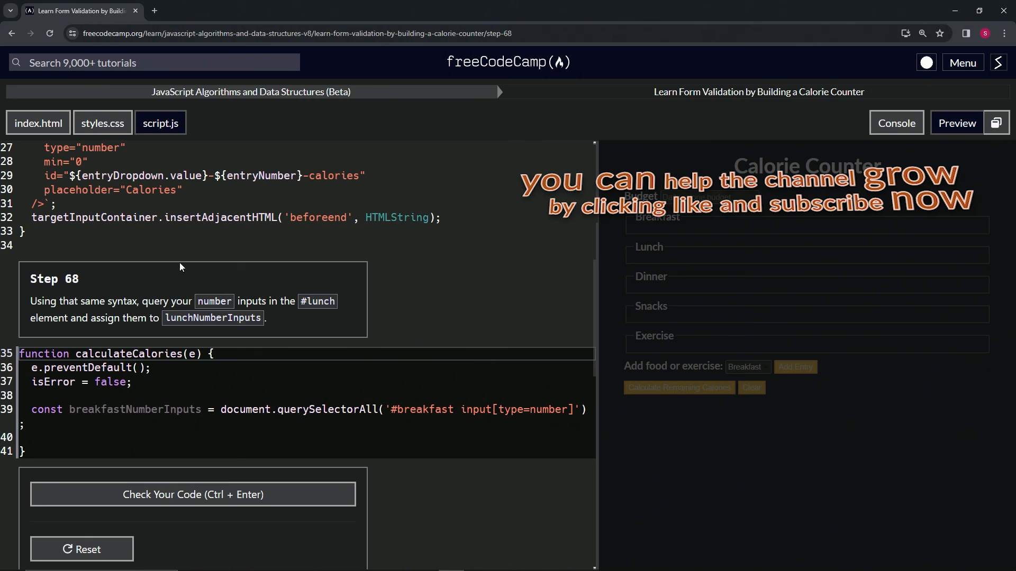
mouse_move(103, 285)
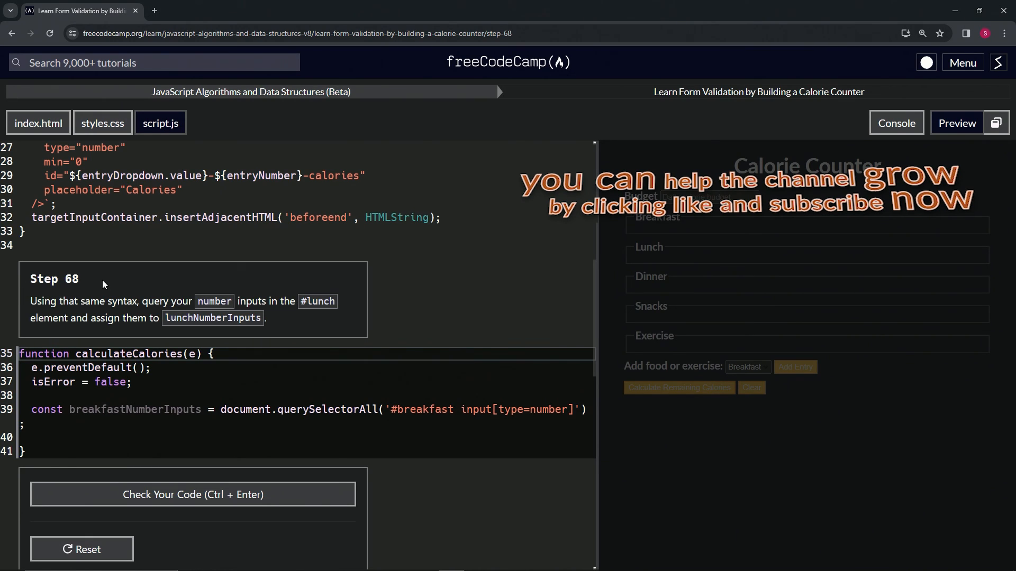